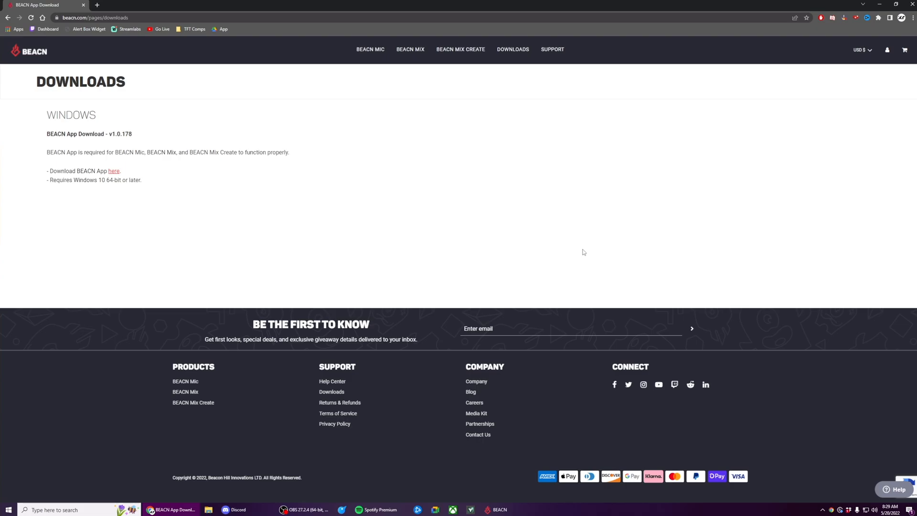
{"action": "mouse_move", "coordinate": [20, 139]}
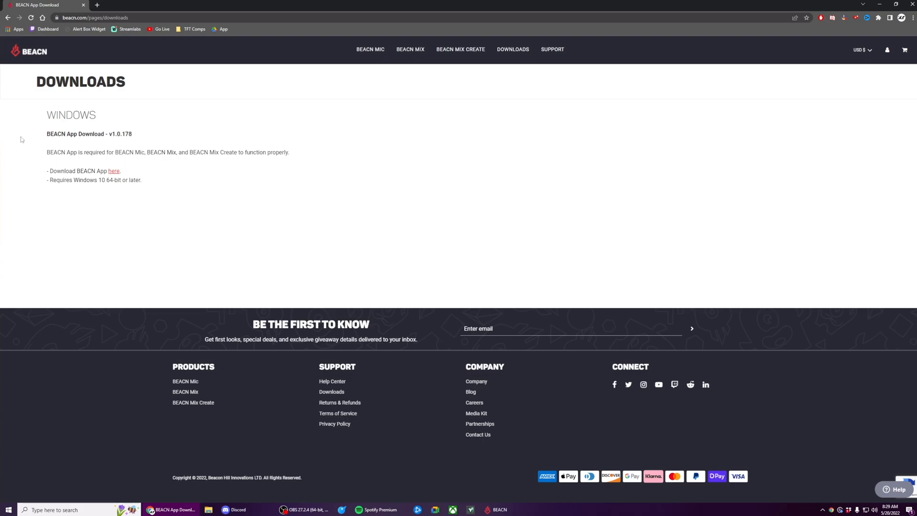
{"action": "mouse_move", "coordinate": [181, 222]}
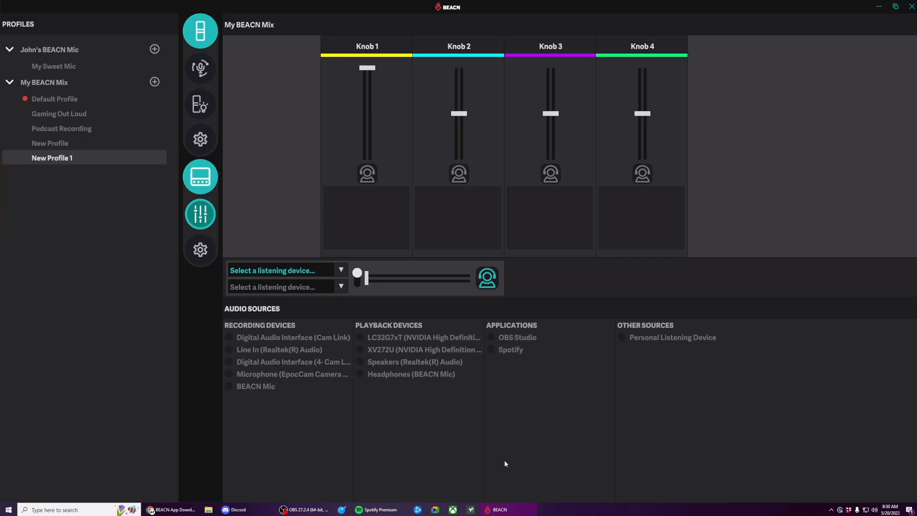
{"action": "mouse_move", "coordinate": [26, 61]}
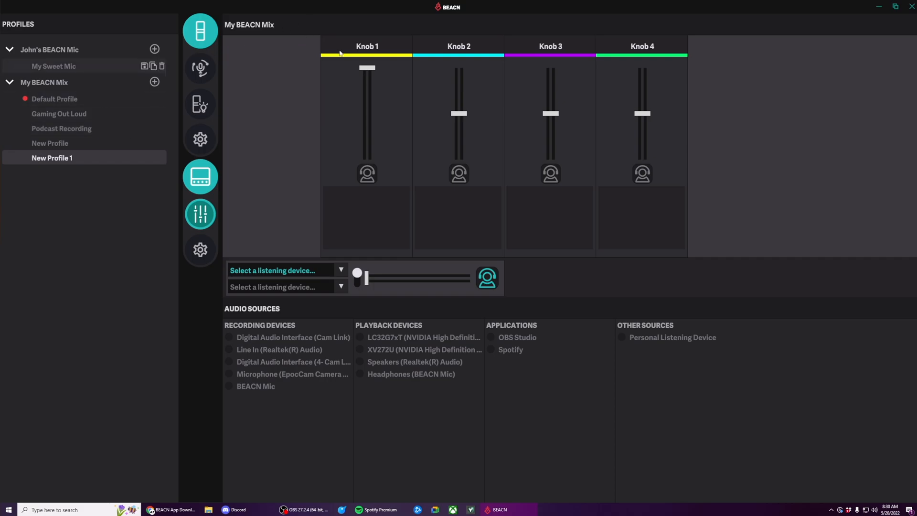
{"action": "mouse_move", "coordinate": [642, 84]}
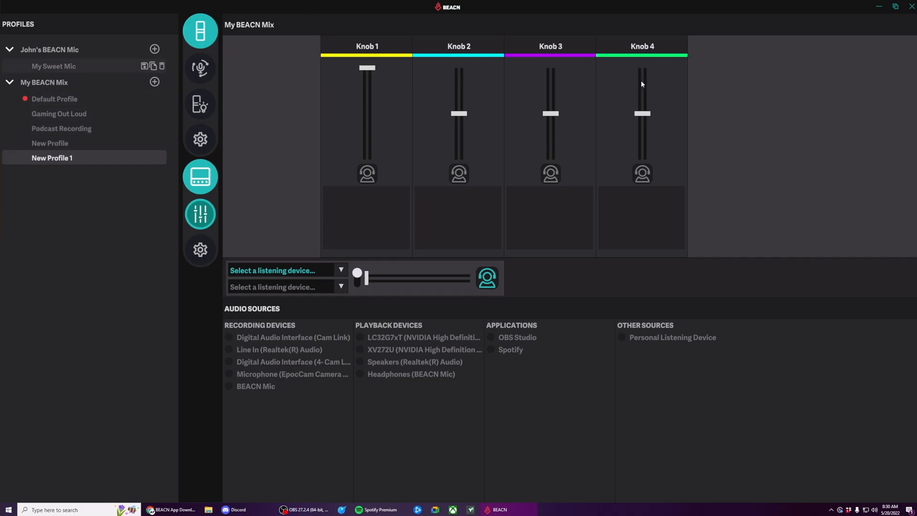
{"action": "mouse_move", "coordinate": [655, 186]}
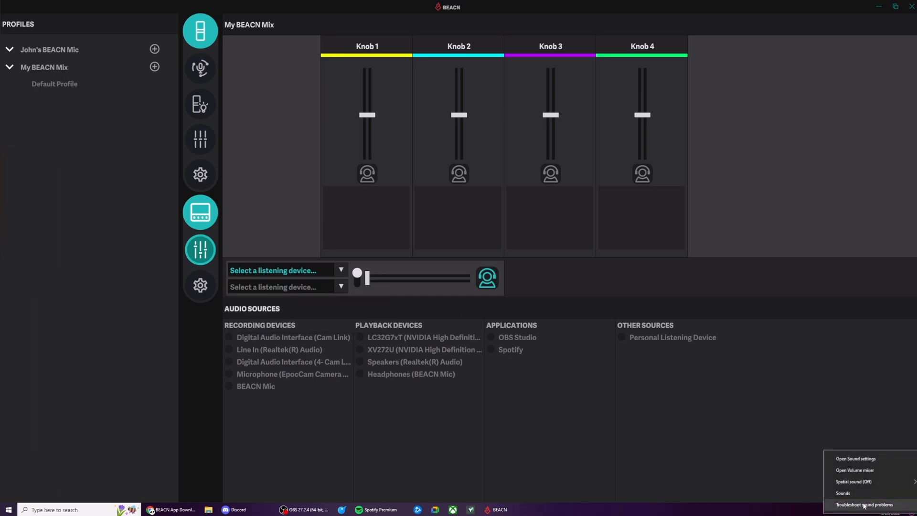
Show the Windows Sound dialog's Playback list with BEACN Mic headphones as default.
{"action": "left_click", "coordinate": [842, 493]}
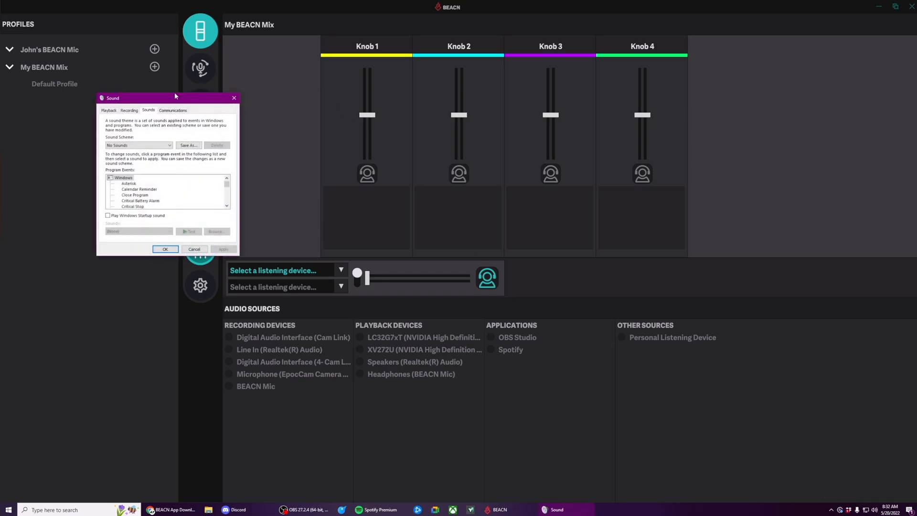
{"action": "left_click", "coordinate": [109, 111]}
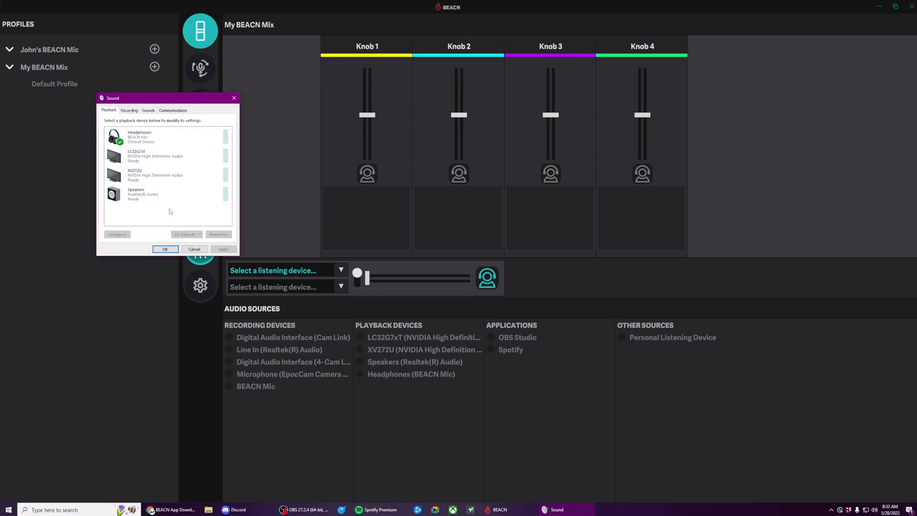
{"action": "mouse_move", "coordinate": [327, 255]}
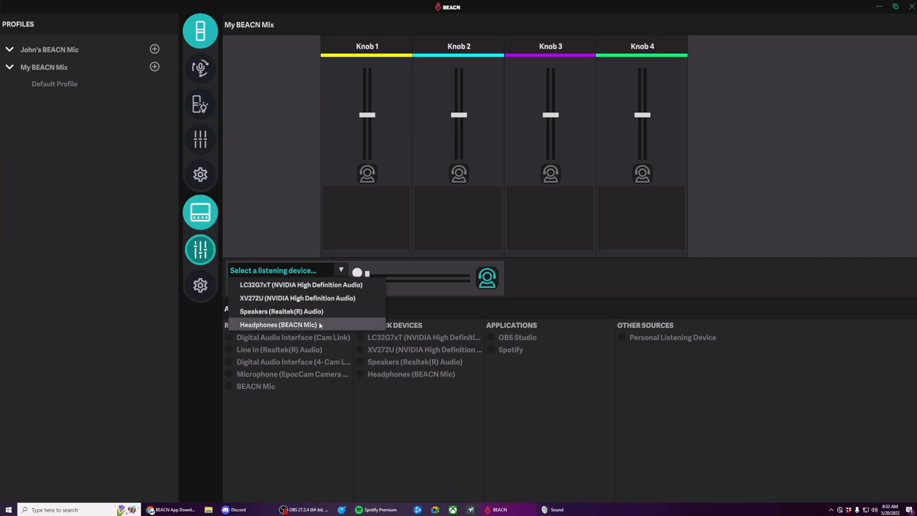
{"action": "mouse_move", "coordinate": [281, 312]}
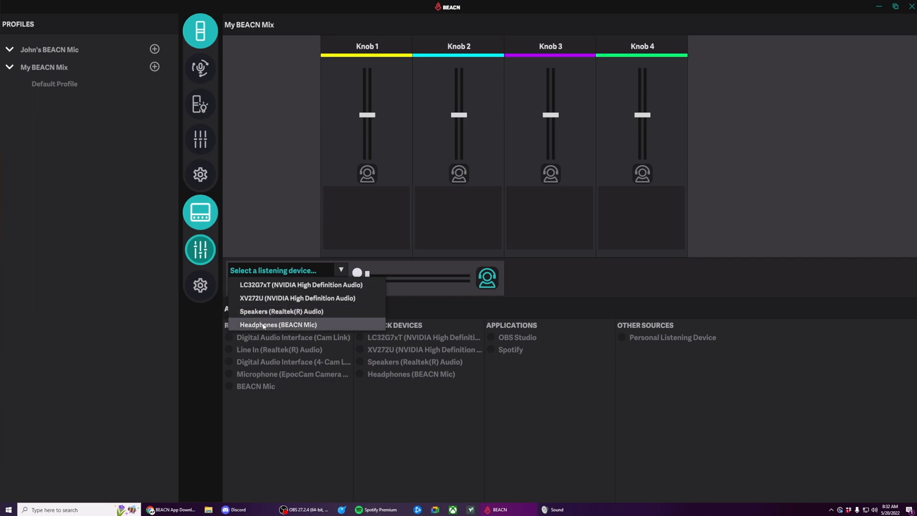
Choose Headphones (BEACN Mic) as first listening device and Speakers (Realtek(R) Audio) as second.
{"action": "left_click", "coordinate": [279, 324]}
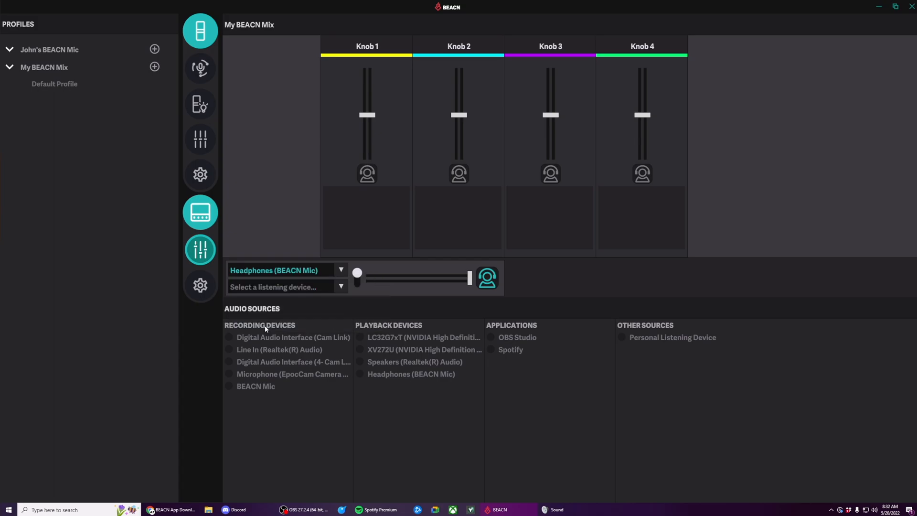
{"action": "left_click", "coordinate": [286, 287]}
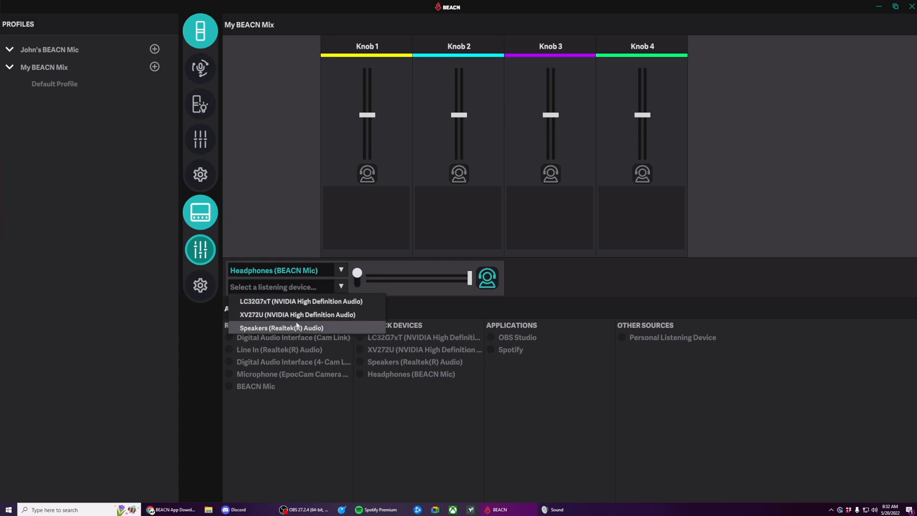
{"action": "left_click", "coordinate": [281, 328]}
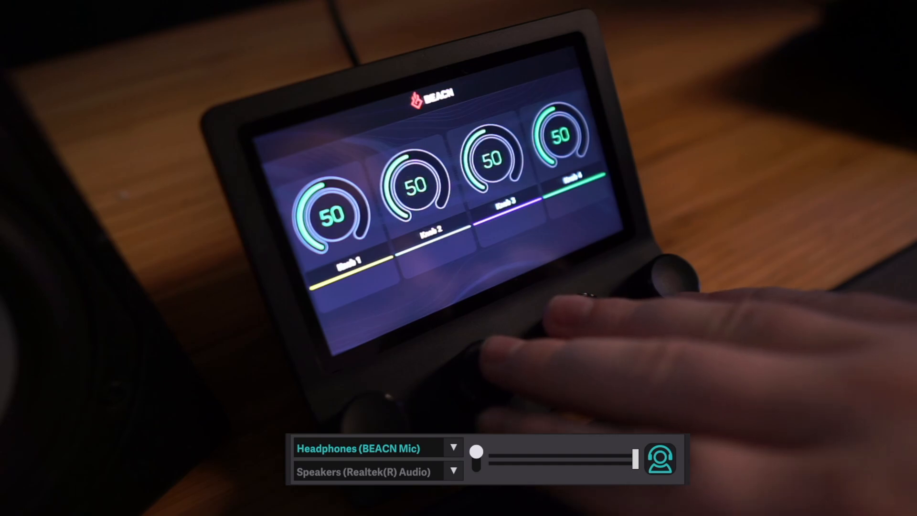
{"action": "mouse_move", "coordinate": [556, 351]}
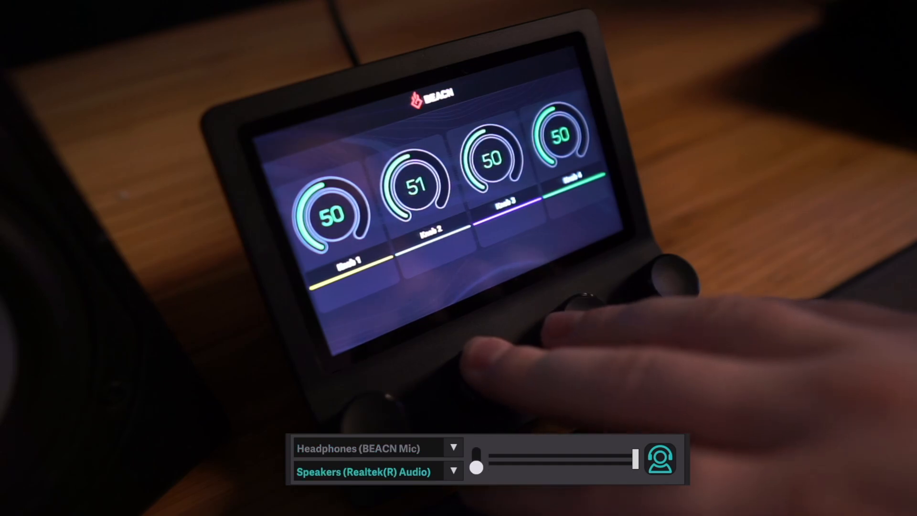
{"action": "left_click", "coordinate": [360, 448]}
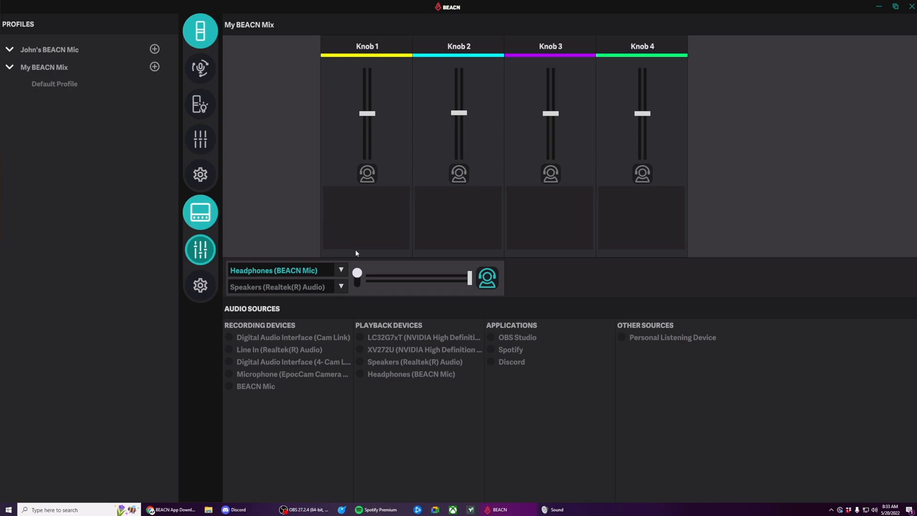
{"action": "mouse_move", "coordinate": [350, 246]}
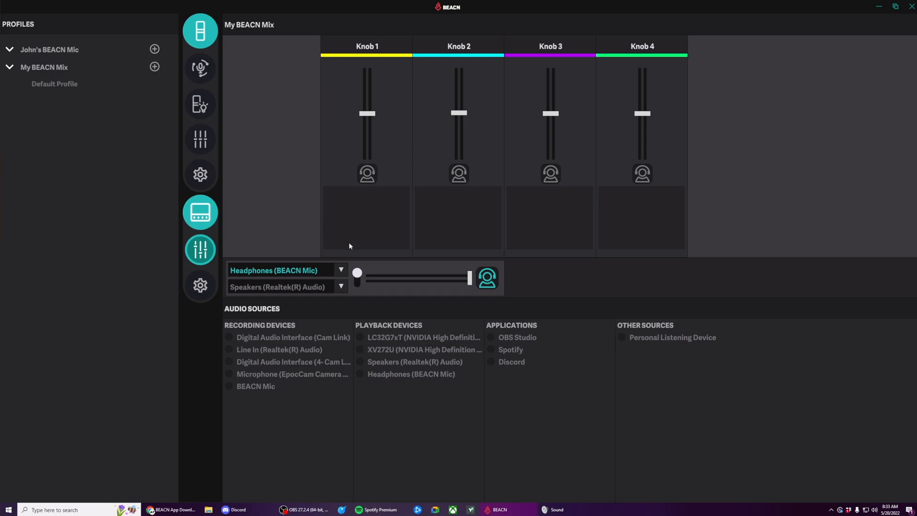
{"action": "mouse_move", "coordinate": [397, 203]}
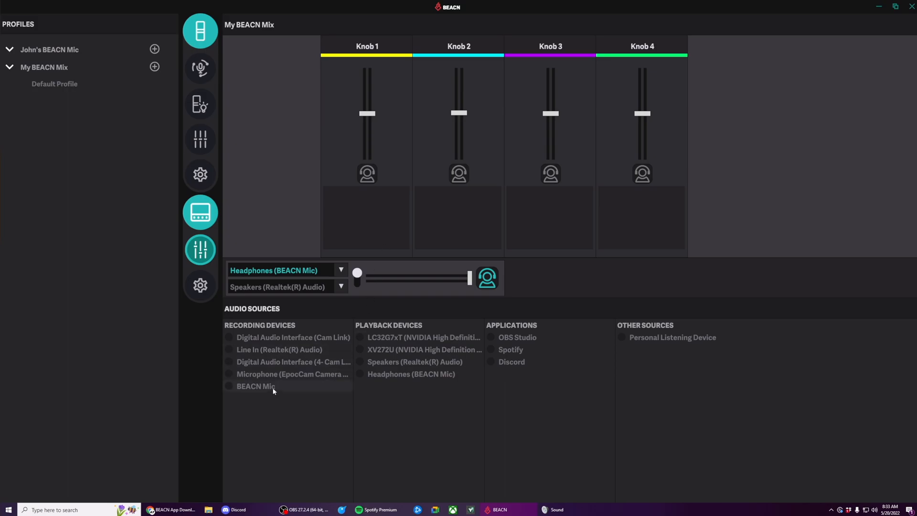
{"action": "mouse_move", "coordinate": [256, 386]}
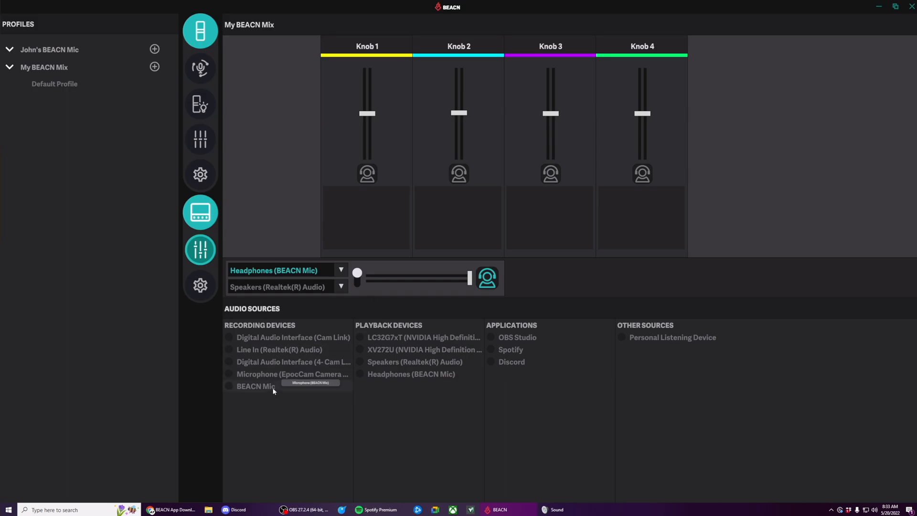
{"action": "mouse_move", "coordinate": [372, 223]}
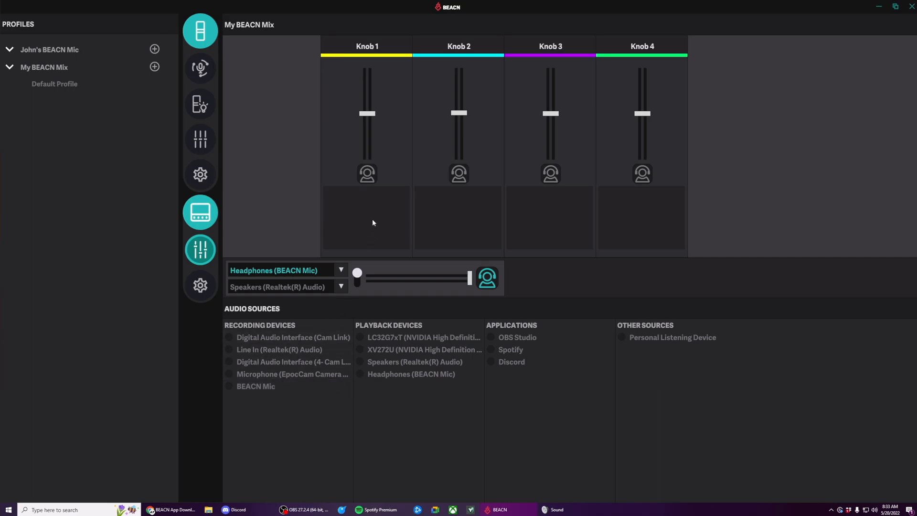
{"action": "mouse_move", "coordinate": [379, 119]}
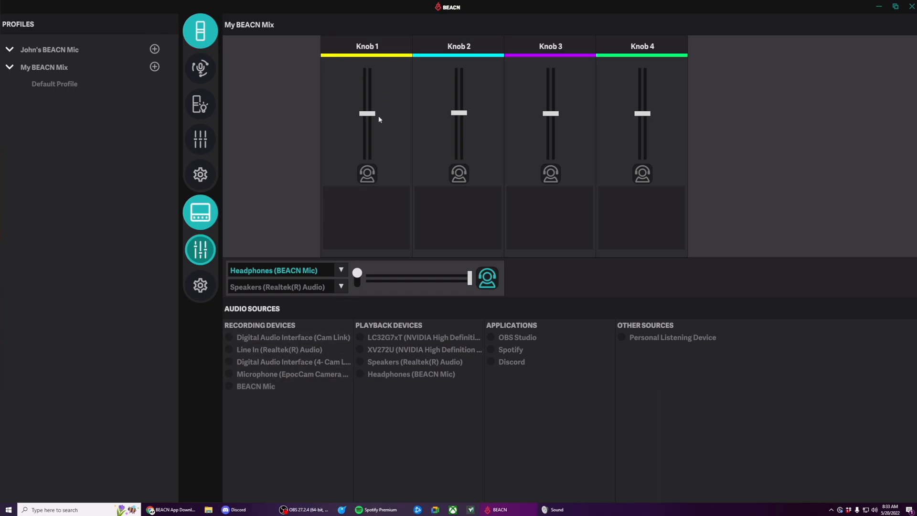
{"action": "mouse_move", "coordinate": [371, 123]}
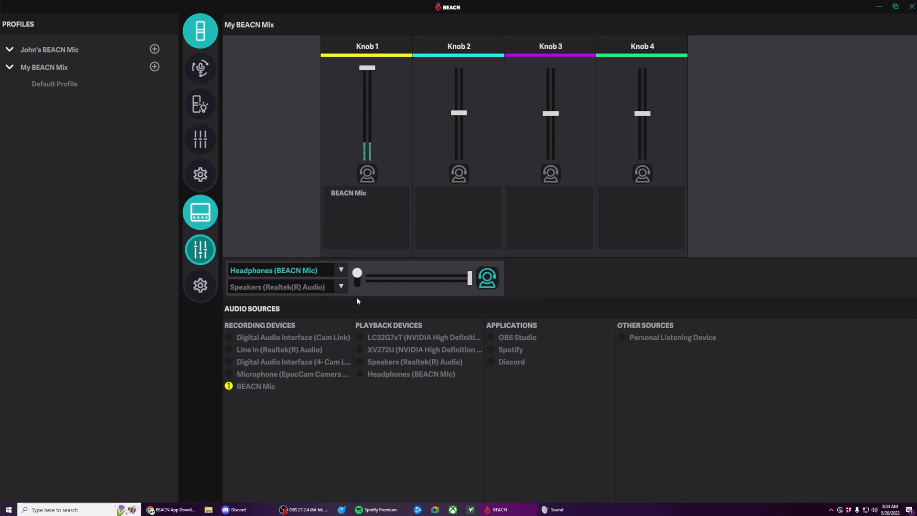
{"action": "mouse_move", "coordinate": [405, 58]}
{"action": "type", "text": "Microphone"}
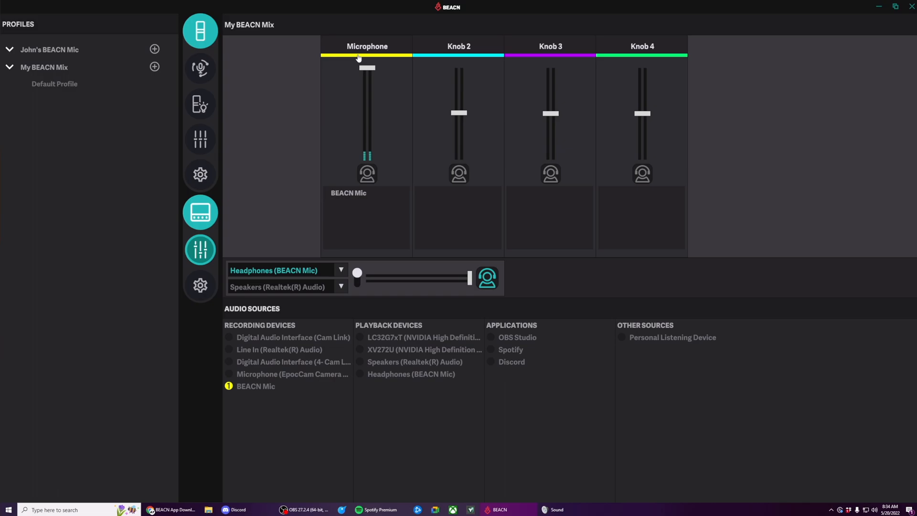
Confirm the first knob's new name Microphone for the BEACN Mic.
{"action": "left_click", "coordinate": [366, 56]}
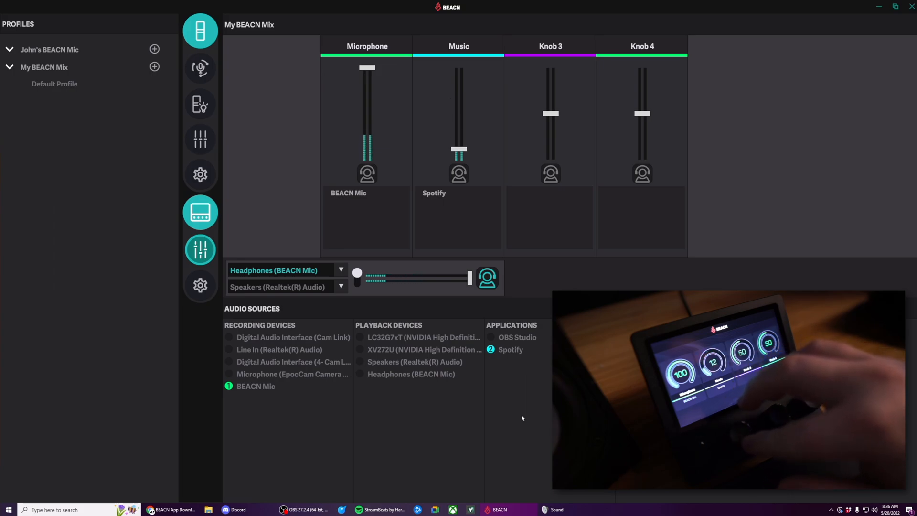
Mute the Music knob's Spotify audio in the personal listening mix.
{"action": "left_click", "coordinate": [458, 174]}
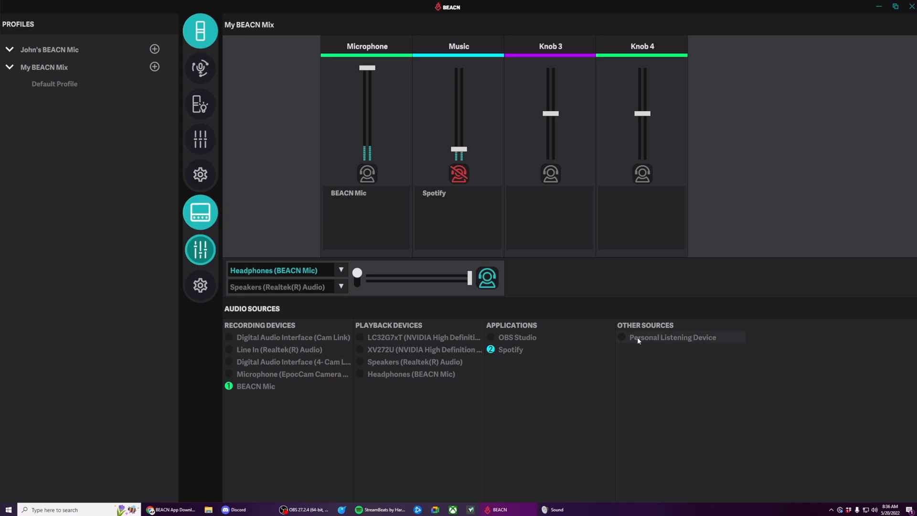
{"action": "mouse_move", "coordinate": [655, 344]}
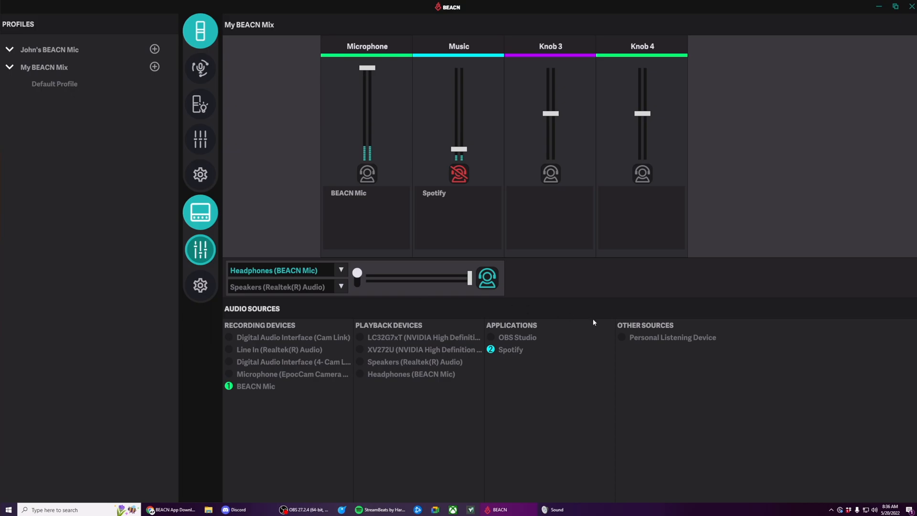
Put Personal Listening Device on the fourth knob and move Discord to the third knob.
{"action": "left_click_drag", "start_coordinate": [671, 337], "coordinate": [642, 220]}
{"action": "type", "text": "PLD"}
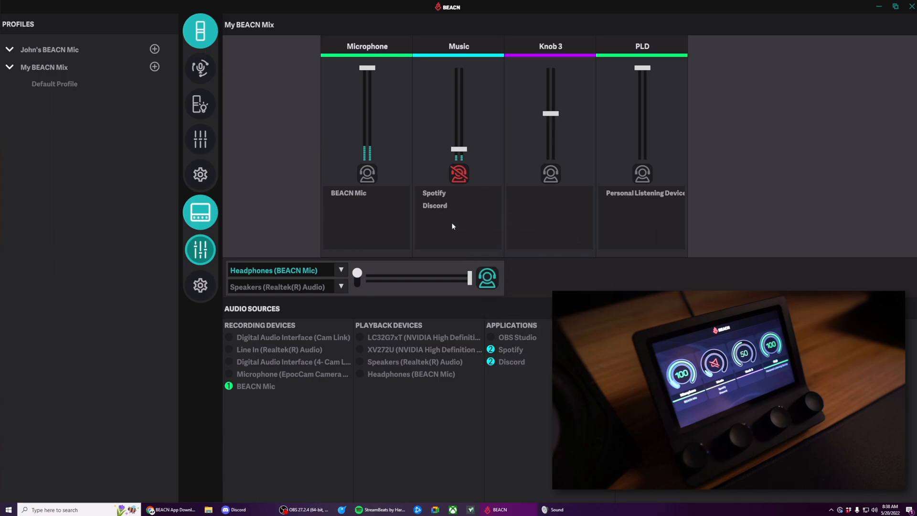
{"action": "left_click_drag", "start_coordinate": [434, 206], "coordinate": [525, 193]}
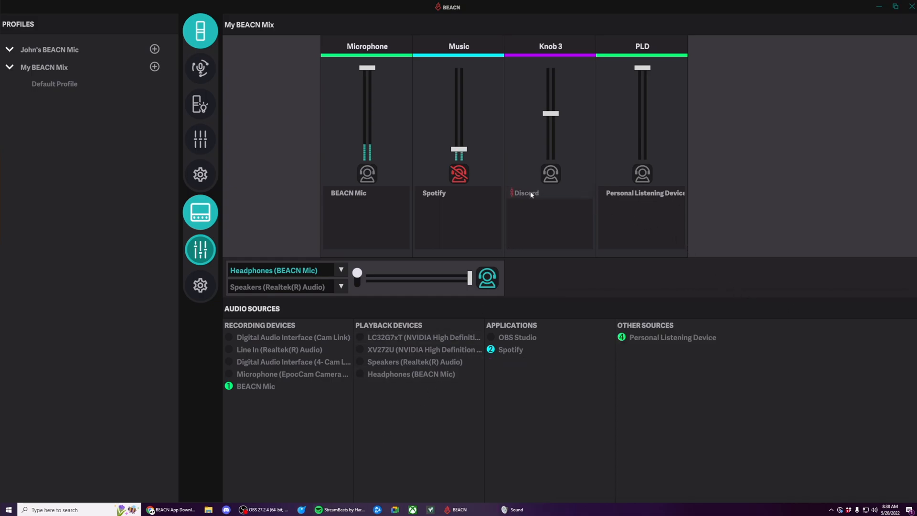
{"action": "mouse_move", "coordinate": [510, 200]}
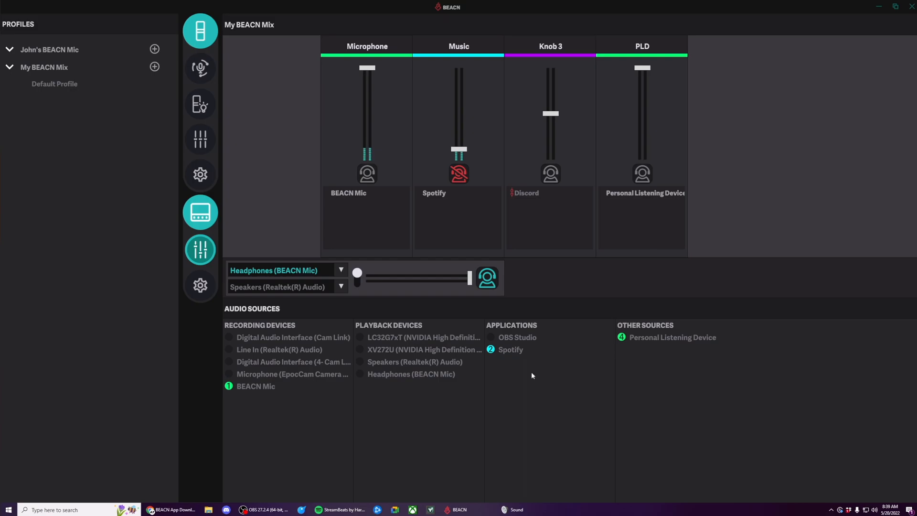
{"action": "mouse_move", "coordinate": [490, 322]}
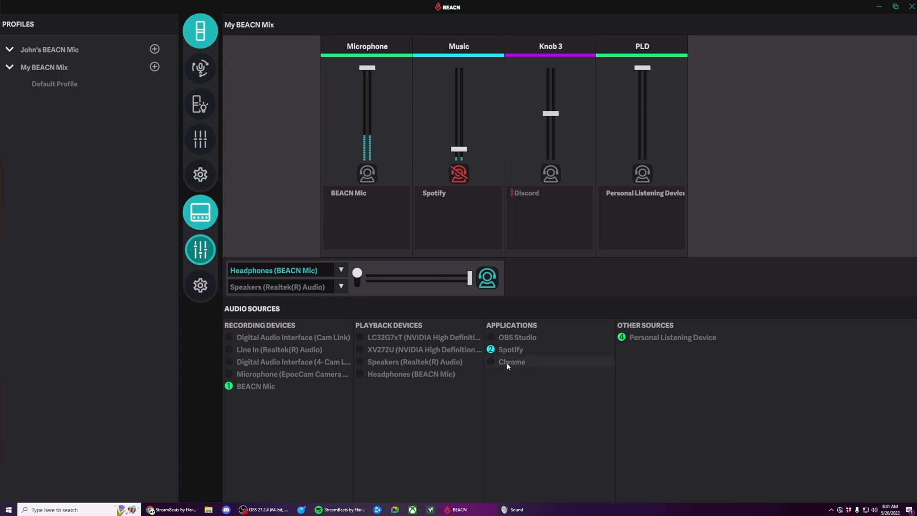
Add Chrome to the Music knob so it shares it with Spotify.
{"action": "left_click", "coordinate": [512, 361]}
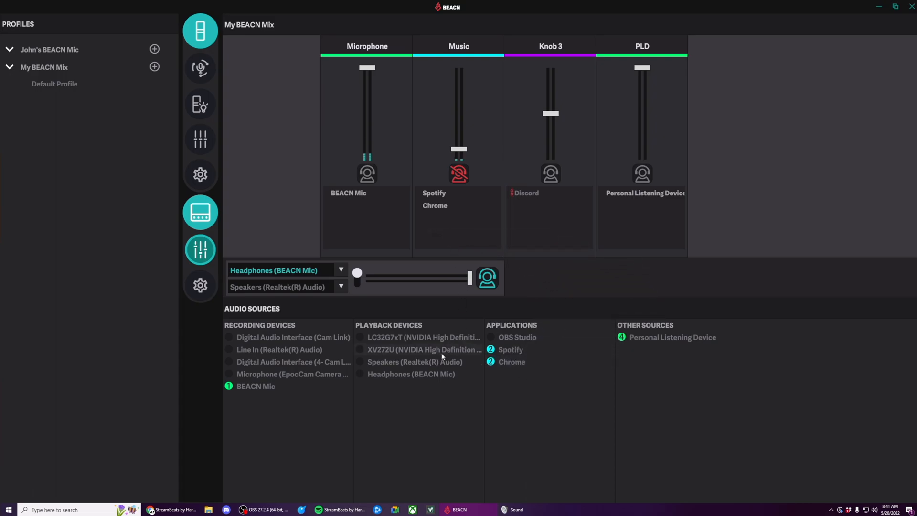